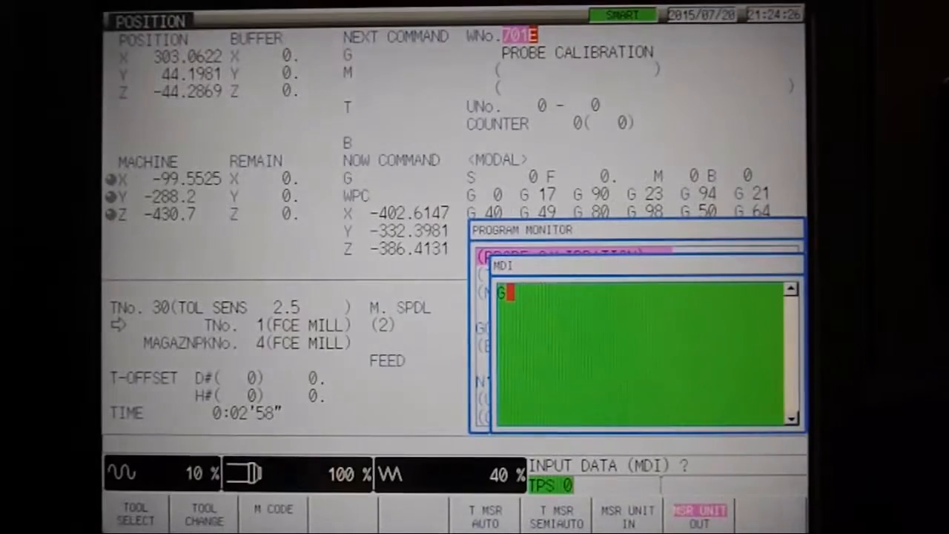
text(65P9)
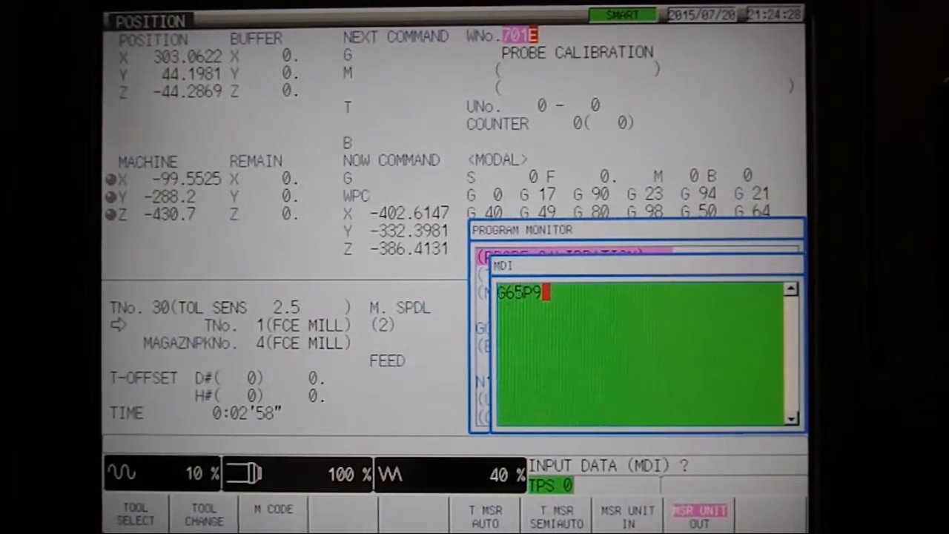
text(700)
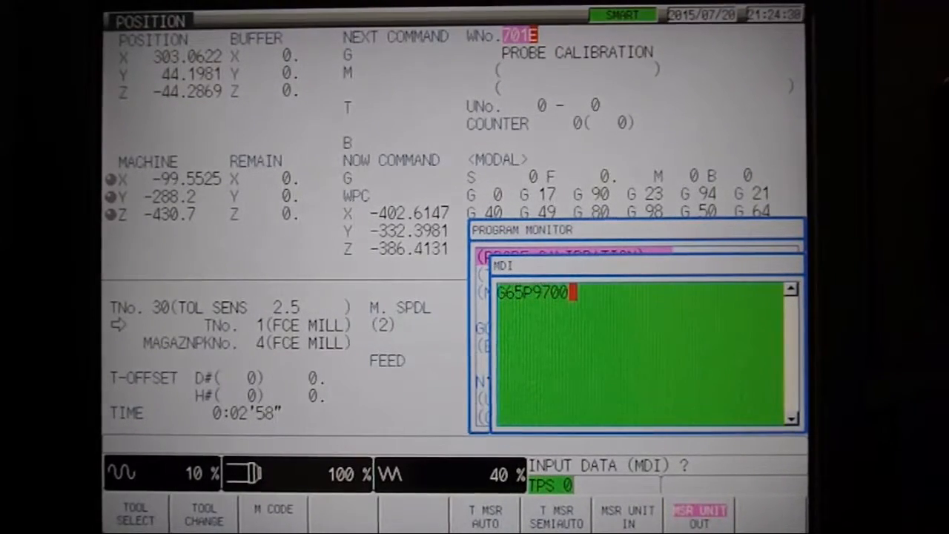
text(S60.)
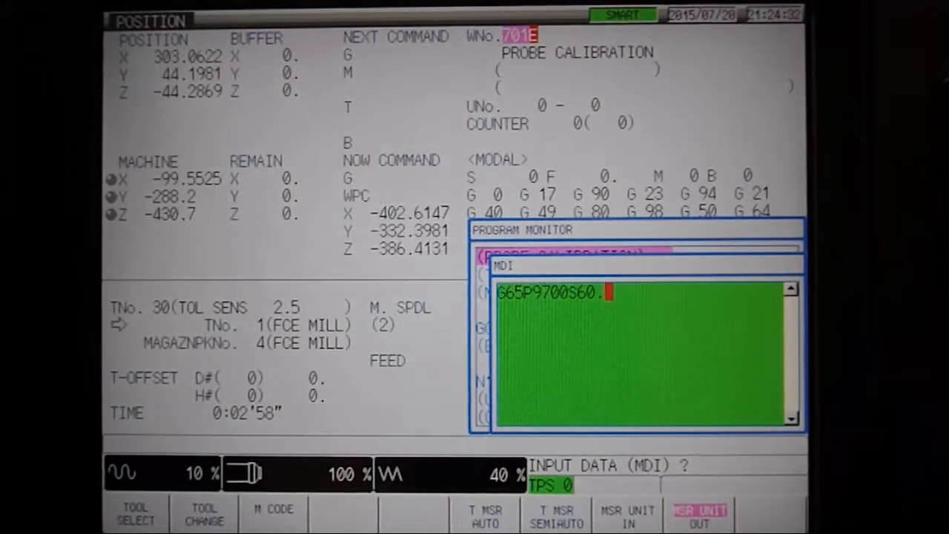
text(.Y1.)
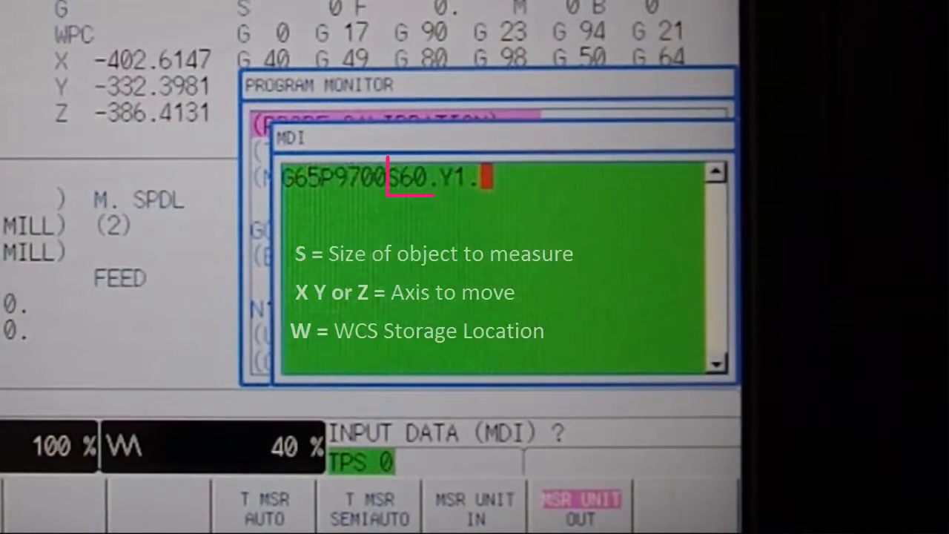
text(W56)
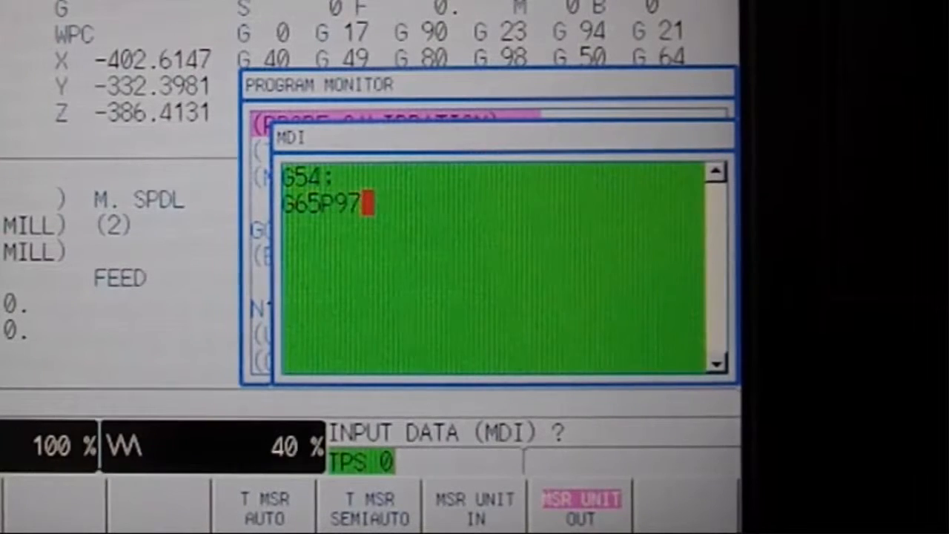
text(00A1S60.)
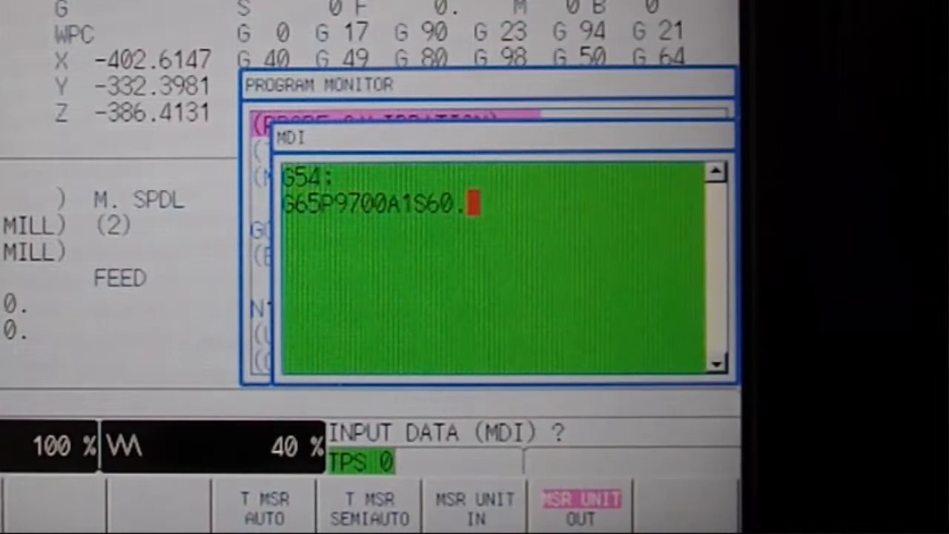
text(Y1.)
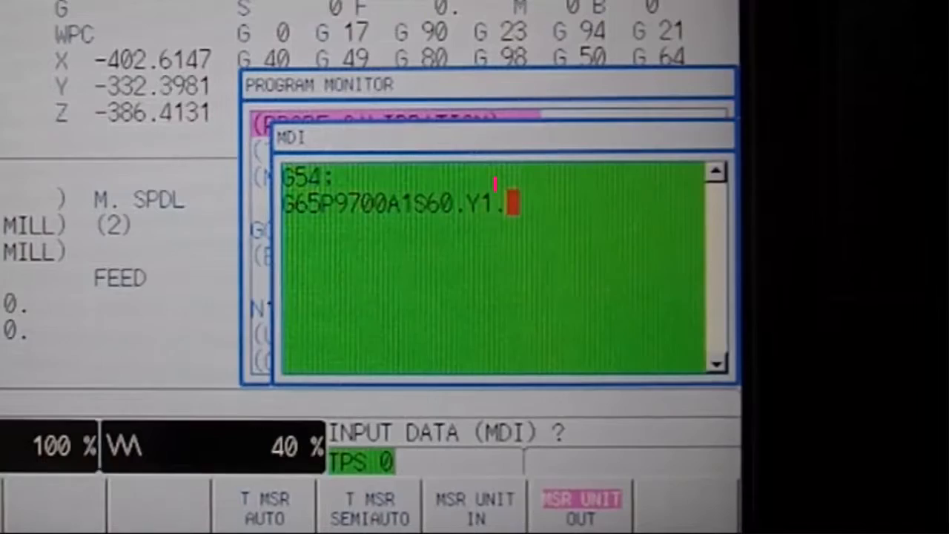